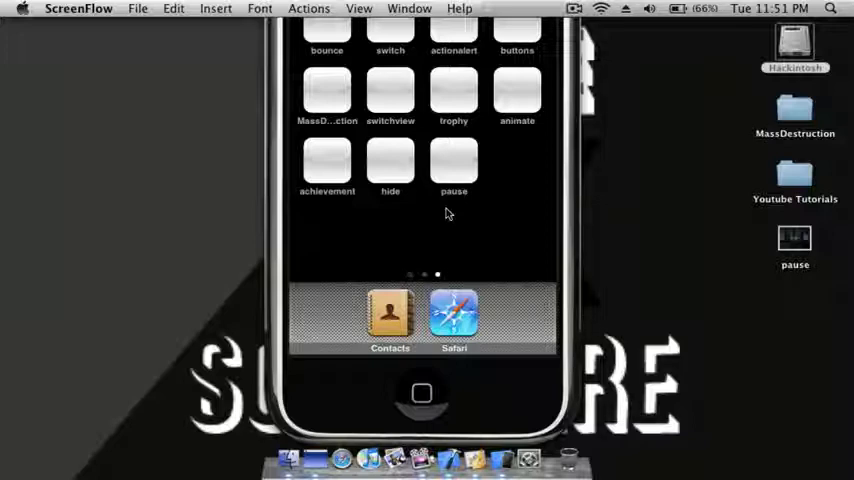
pyautogui.moveTo(464, 152)
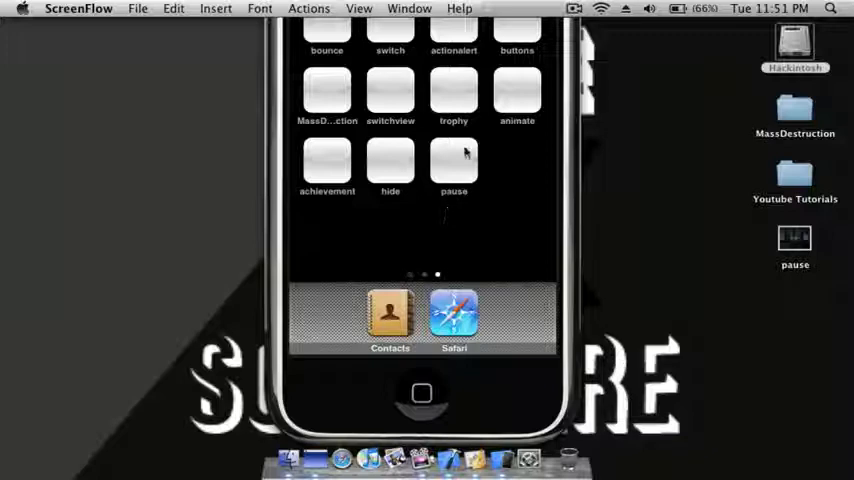
# Launch the finished pause demo app in iPhone Simulator, view its start screen, then quit
pyautogui.click(454, 160)
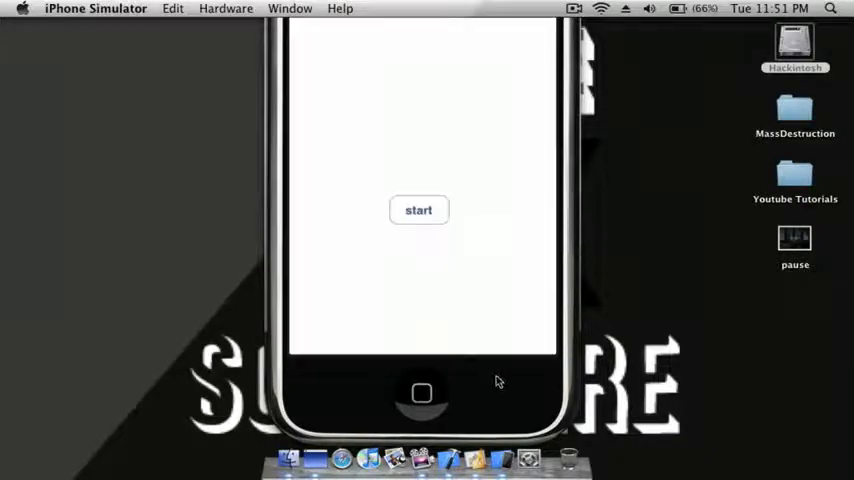
pyautogui.click(420, 210)
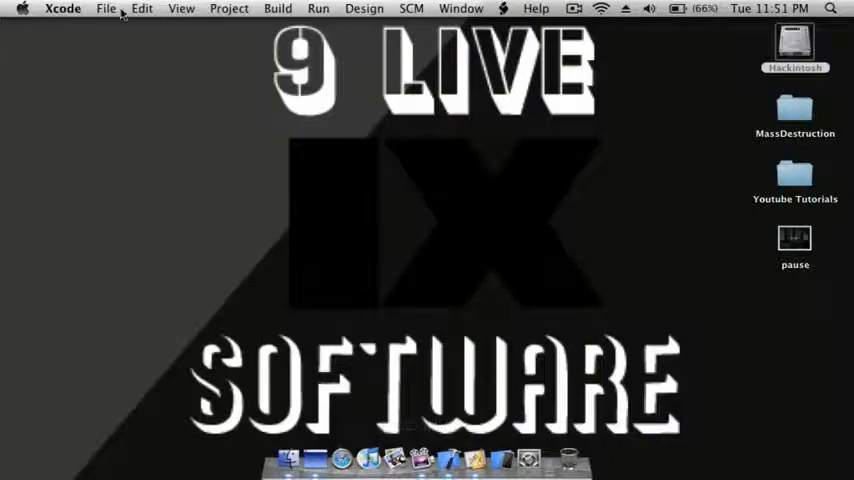
# Create a new view-based iPhone project named pausetutorial and save it
pyautogui.click(106, 8)
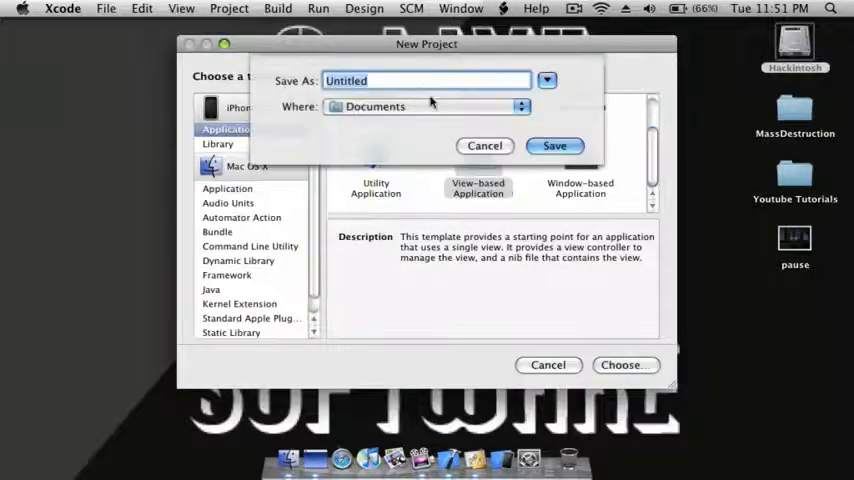
pyautogui.write('pause')
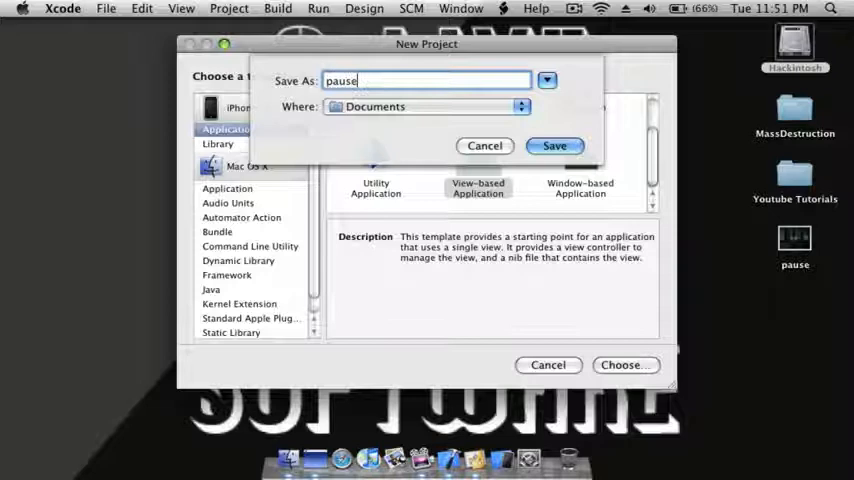
pyautogui.write('tutorial')
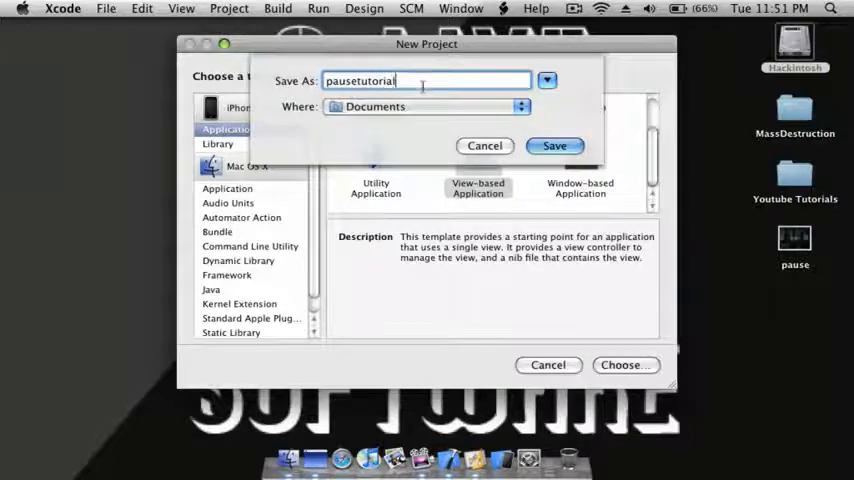
pyautogui.click(554, 144)
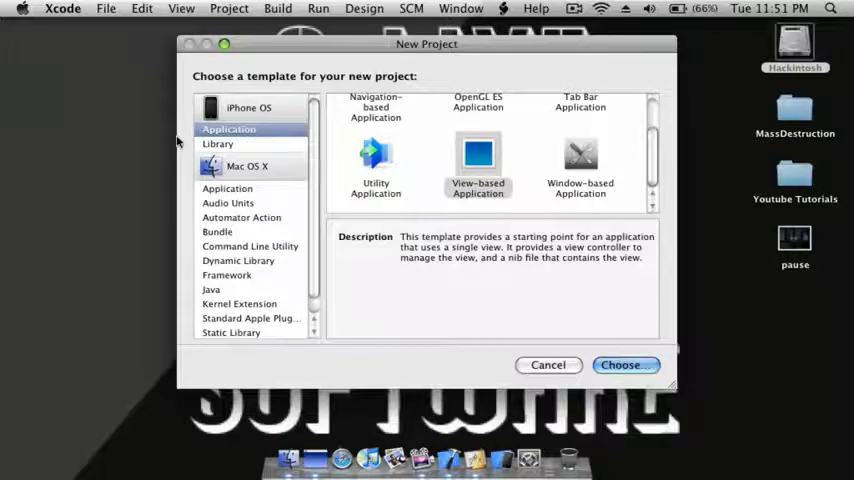
pyautogui.click(626, 364)
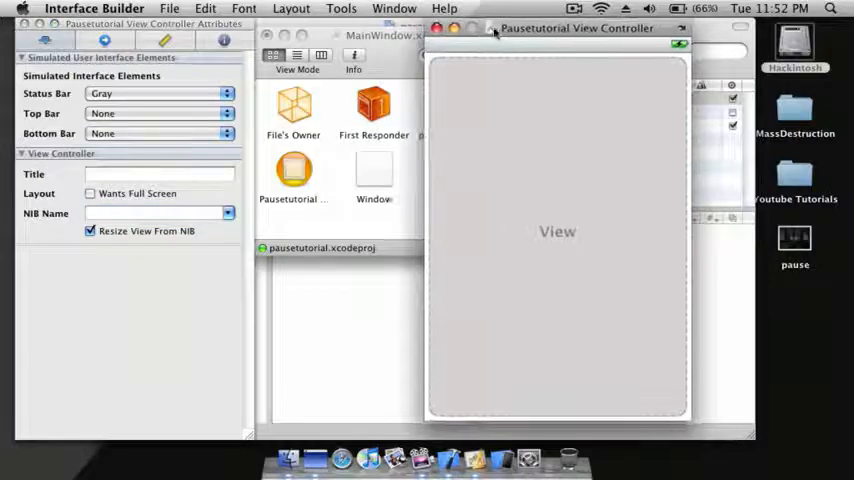
# Set the view's class to MainView with actions pause1, play1 and start1, then begin adding an outlet
pyautogui.click(328, 8)
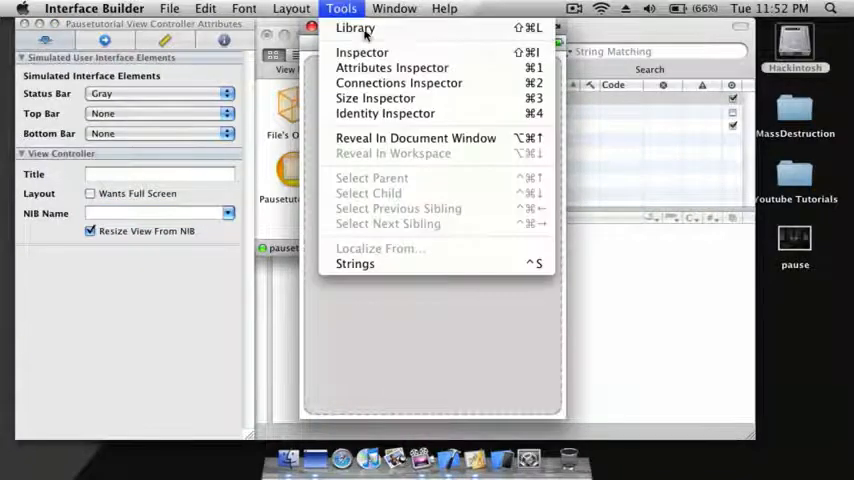
pyautogui.click(356, 28)
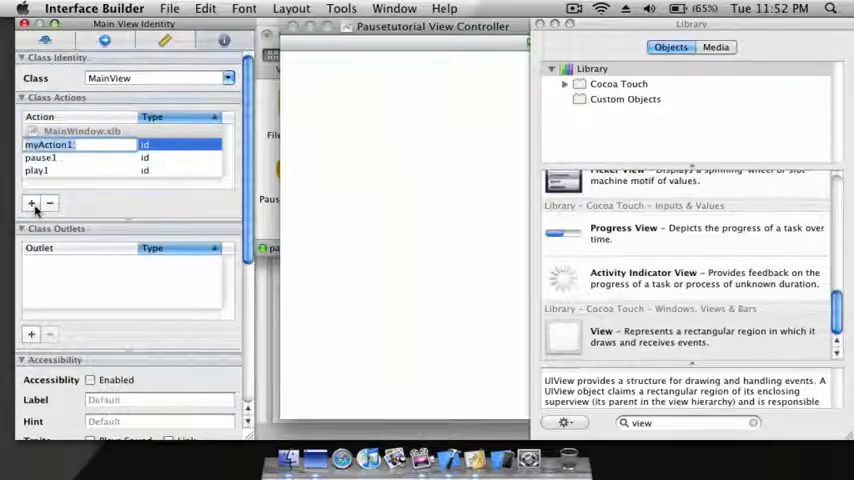
pyautogui.write('start1')
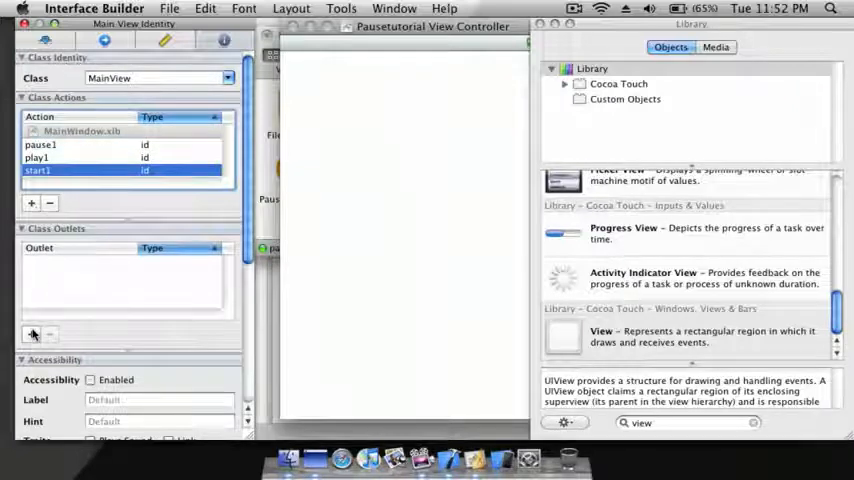
pyautogui.click(32, 334)
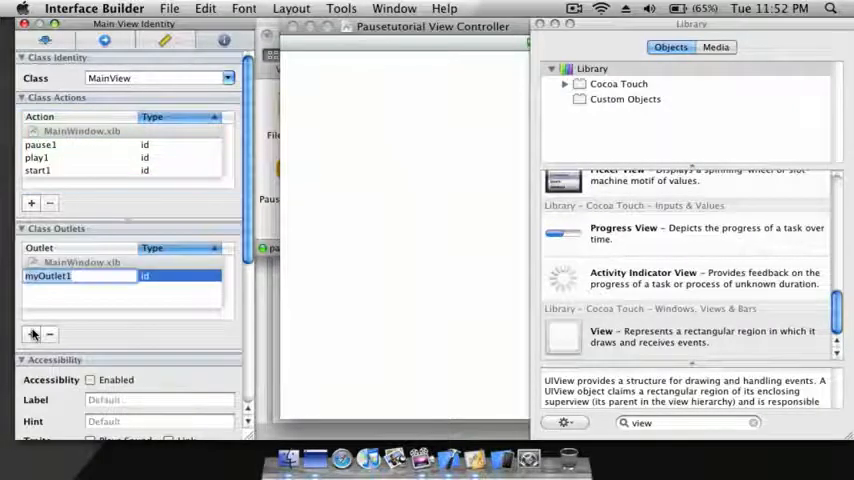
# Add MainView outlets pause, play, start as UIButton, image as UIImageView and second as UIView
pyautogui.write('pause')
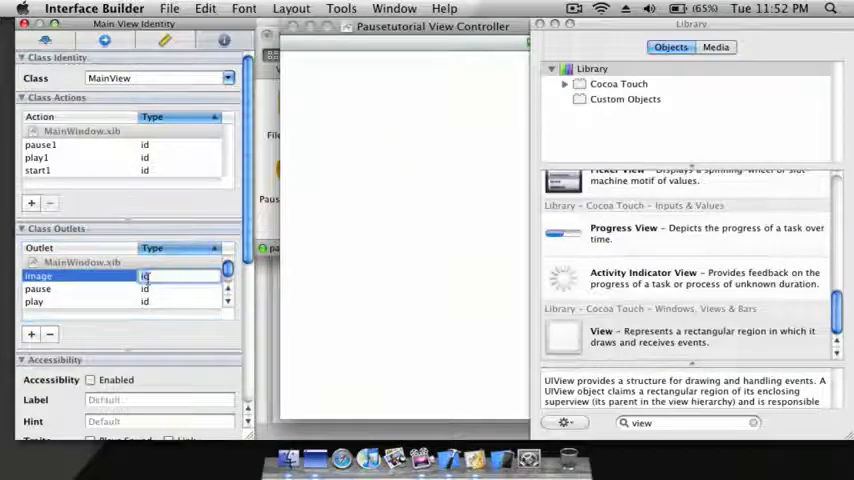
pyautogui.write('UIAccelerationIs')
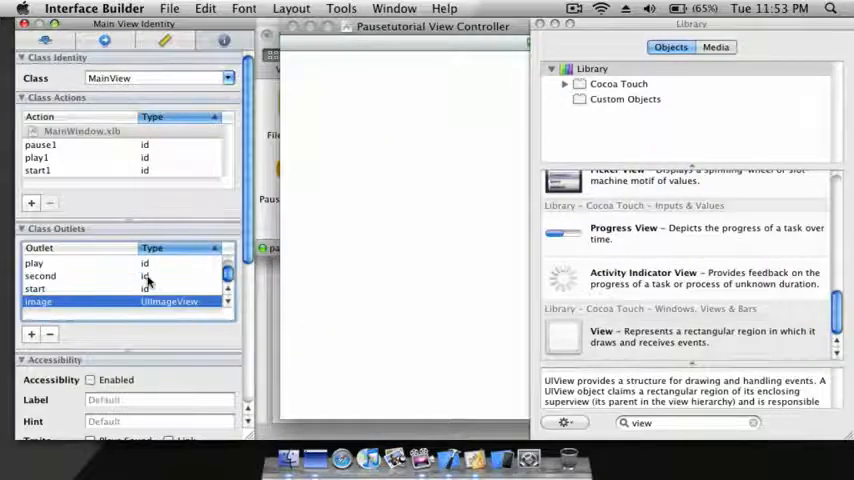
pyautogui.click(42, 276)
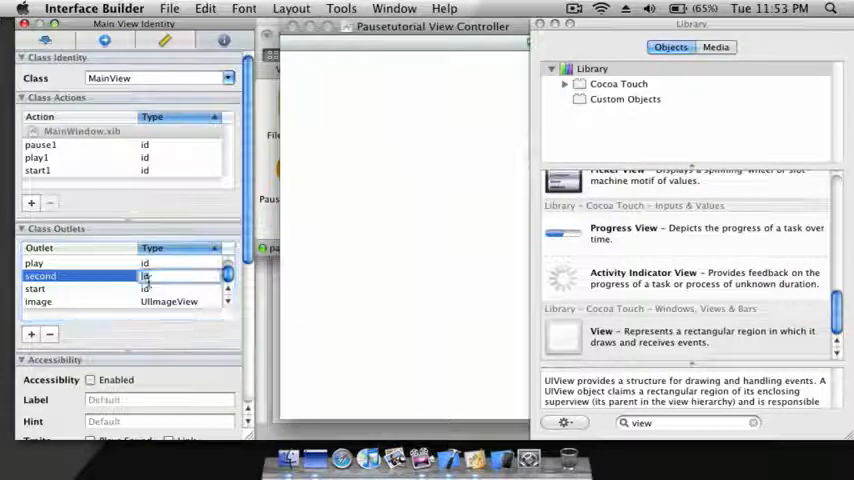
pyautogui.write('UIView')
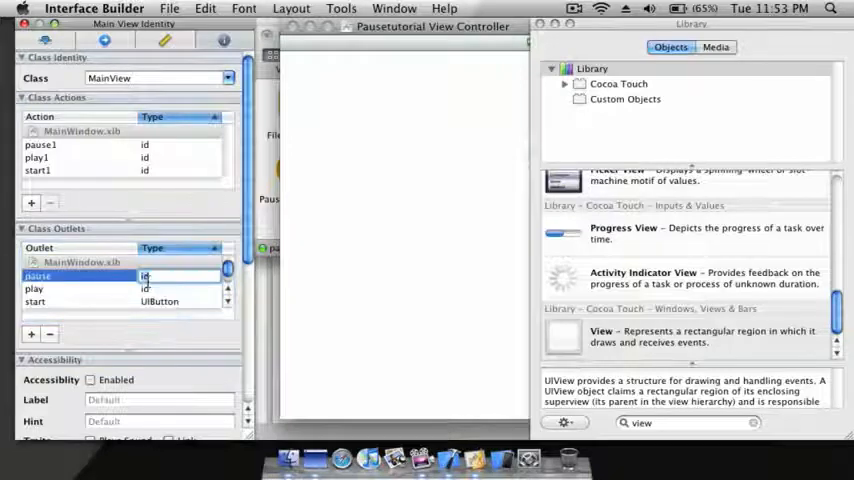
pyautogui.click(180, 276)
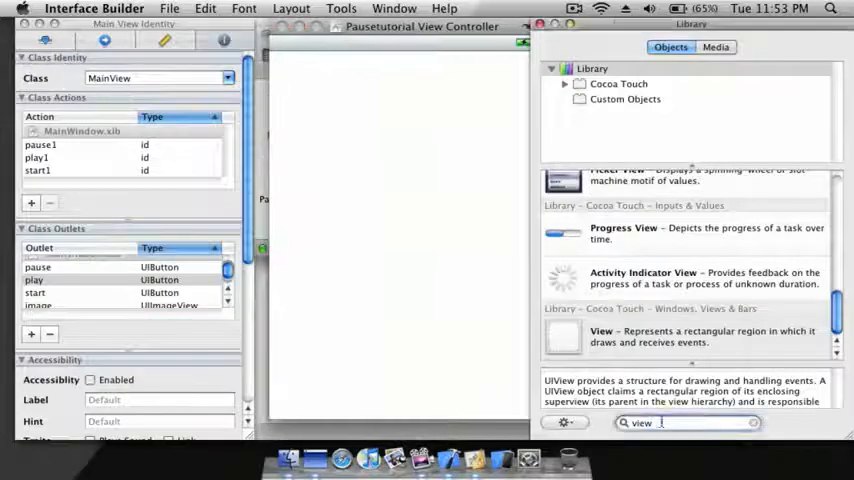
pyautogui.write('button')
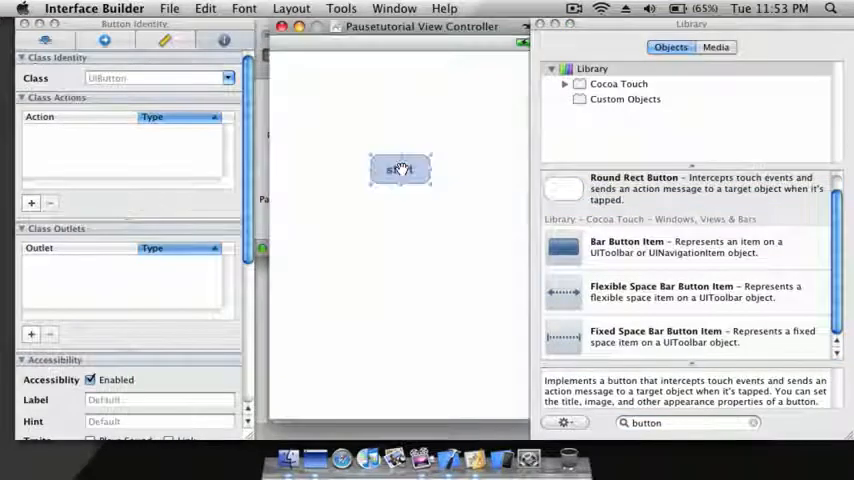
# Connect the start button to MainView's start outlet and its start1 action on Touch Up Inside
pyautogui.click(104, 42)
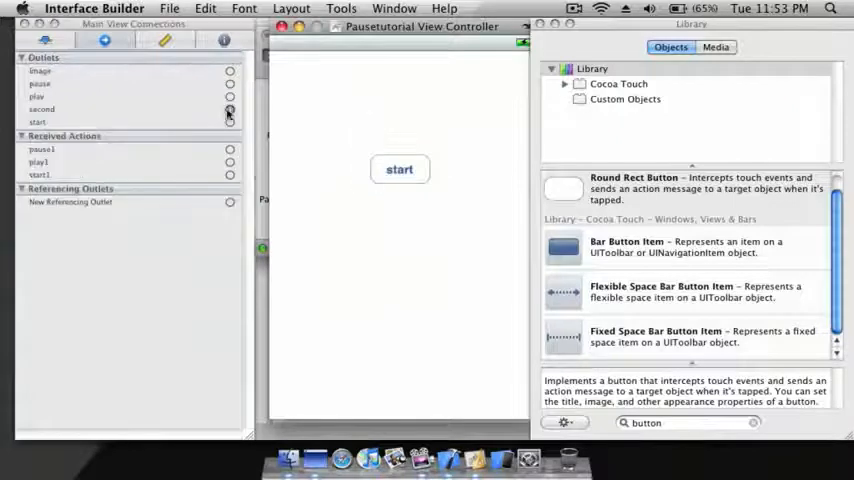
pyautogui.moveTo(230, 122); pyautogui.dragTo(400, 168)
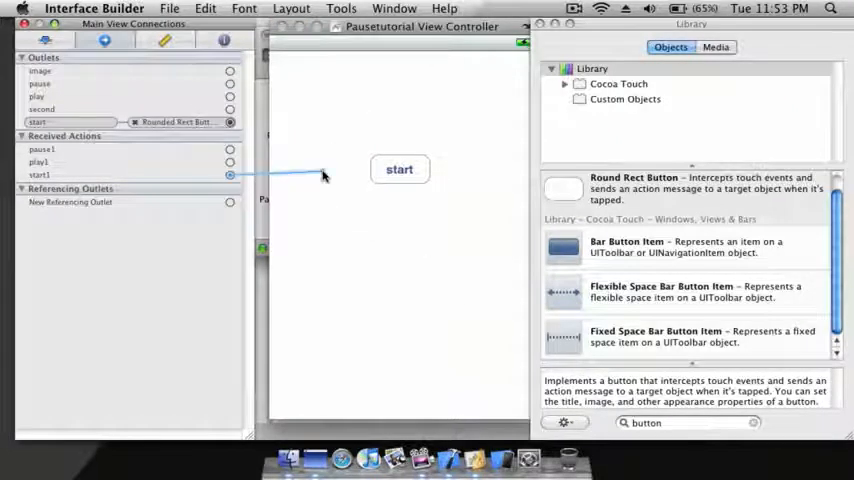
pyautogui.click(400, 168)
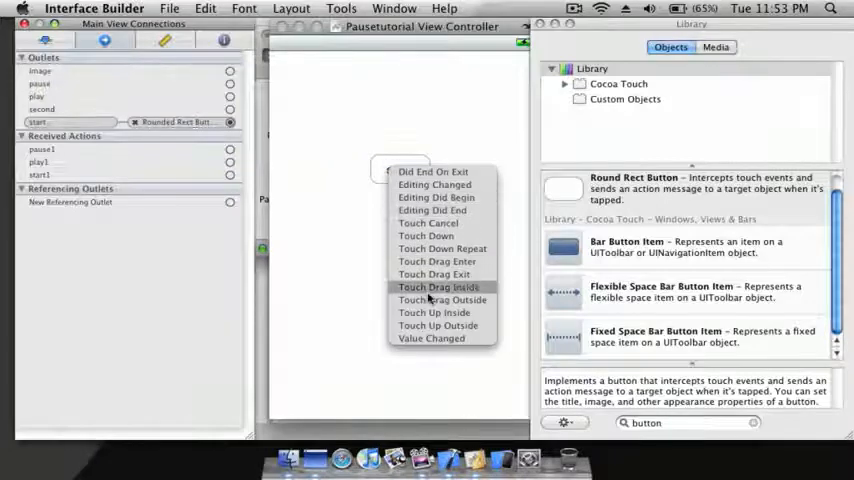
pyautogui.moveTo(424, 312)
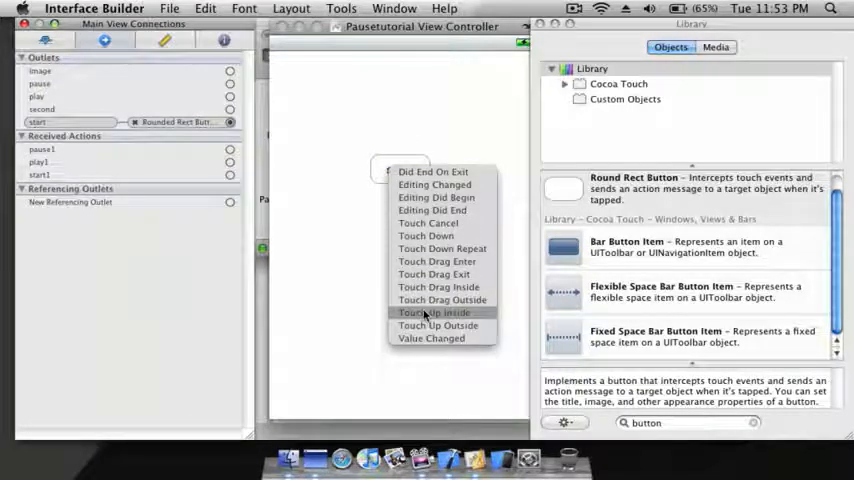
pyautogui.click(424, 312)
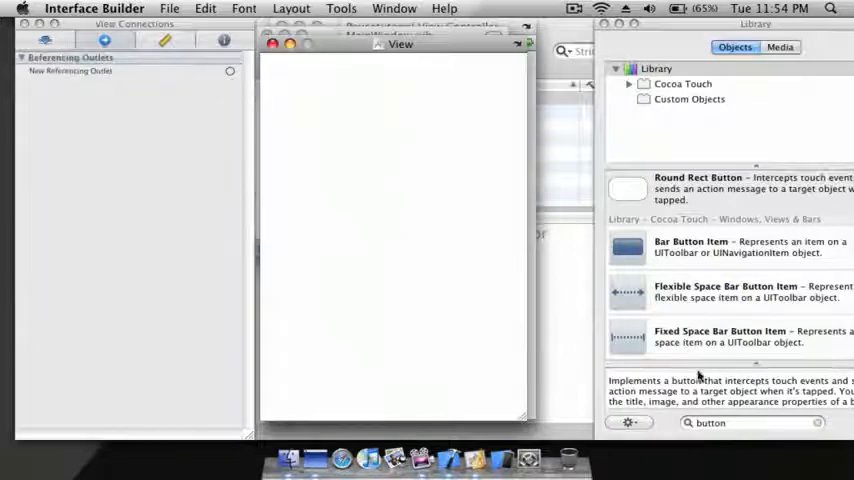
# Place an Image View in the second view stretched to fill it, and drop in a button
pyautogui.write('image')
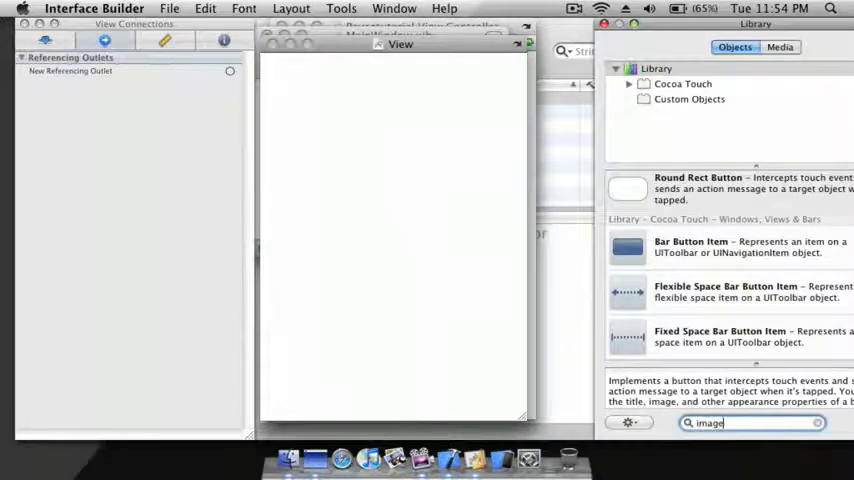
pyautogui.moveTo(628, 264); pyautogui.dragTo(398, 240)
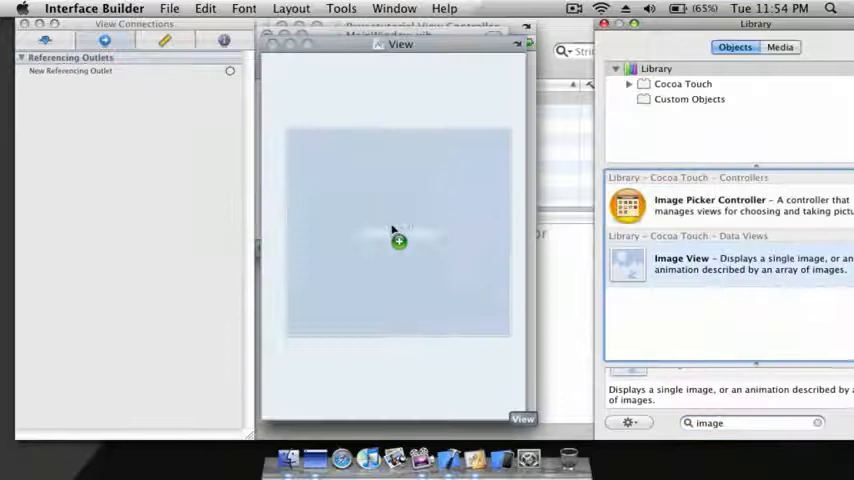
pyautogui.moveTo(628, 264); pyautogui.dragTo(398, 240)
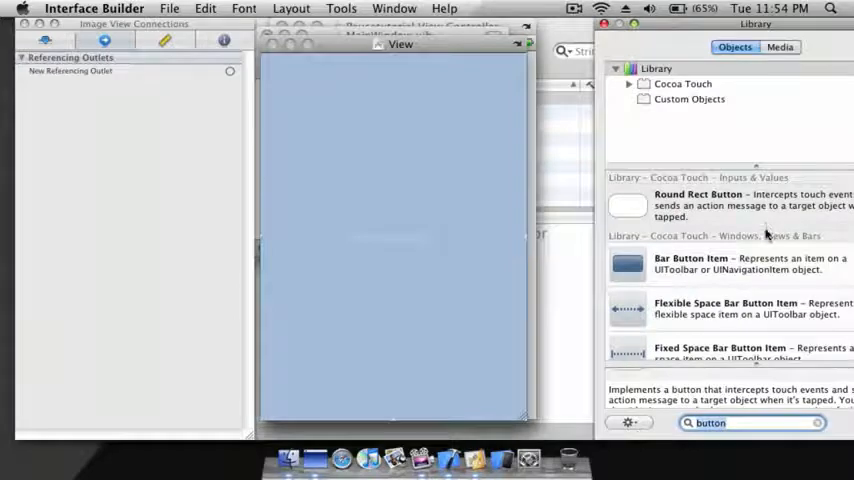
pyautogui.moveTo(628, 204); pyautogui.dragTo(392, 140)
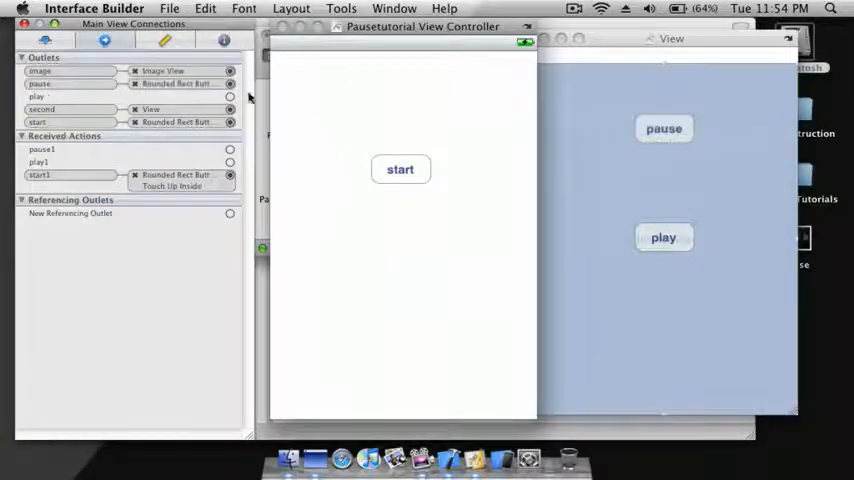
pyautogui.moveTo(664, 236)
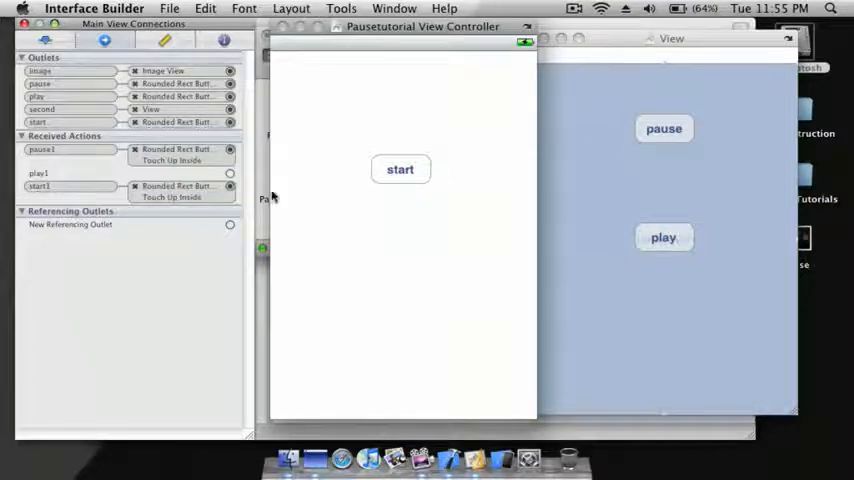
# Wire the play button to its outlet and the play1 action on Touch Up Inside
pyautogui.click(664, 238)
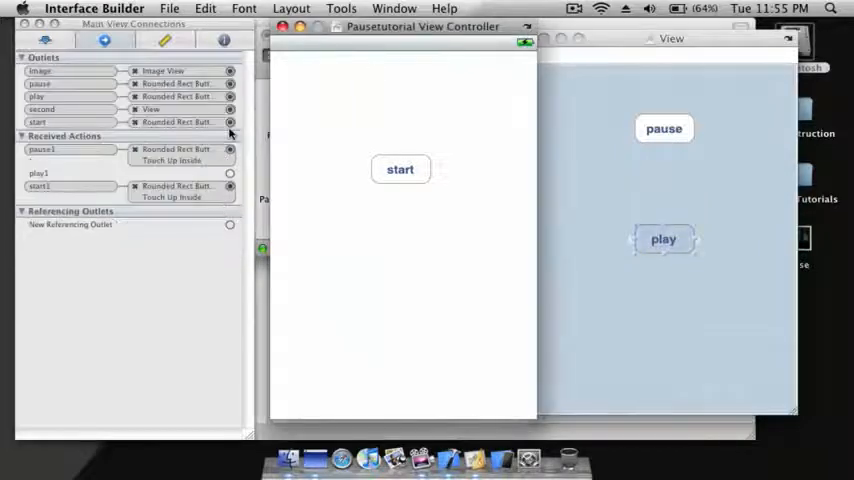
pyautogui.moveTo(230, 172); pyautogui.dragTo(664, 240)
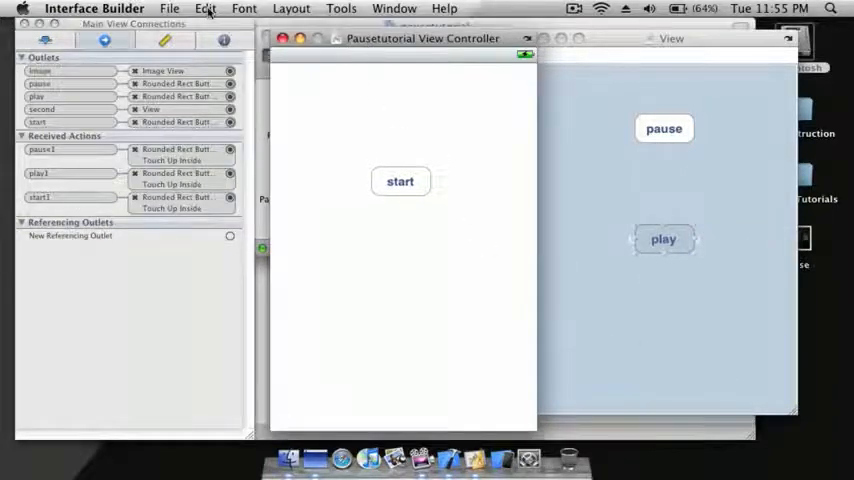
pyautogui.click(170, 8)
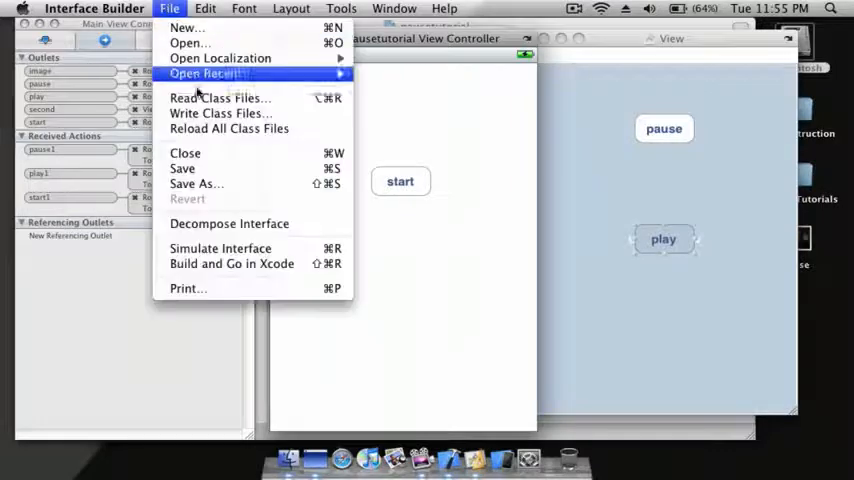
# Write out MainView.h and MainView.m class files and add them to pausetutorial.xcodeproj
pyautogui.click(196, 184)
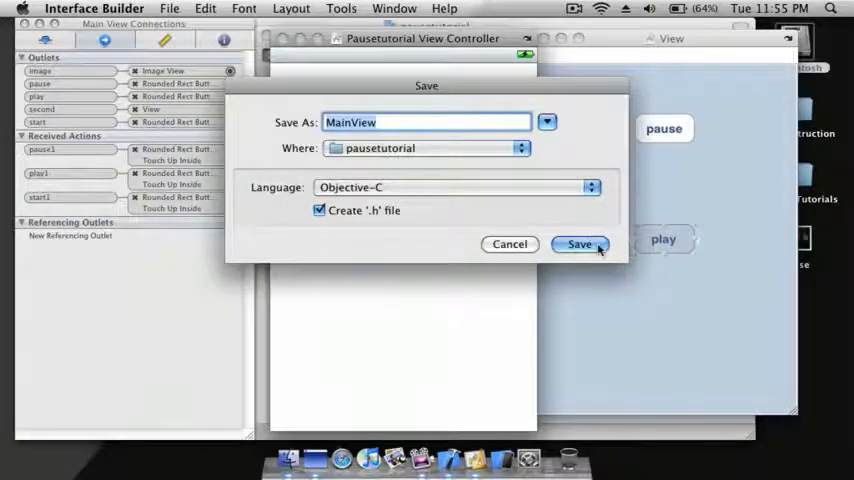
pyautogui.click(580, 244)
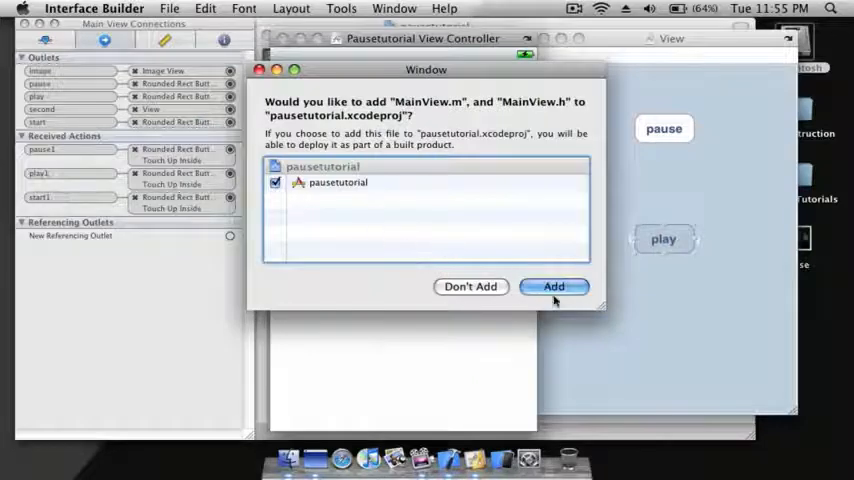
pyautogui.click(554, 286)
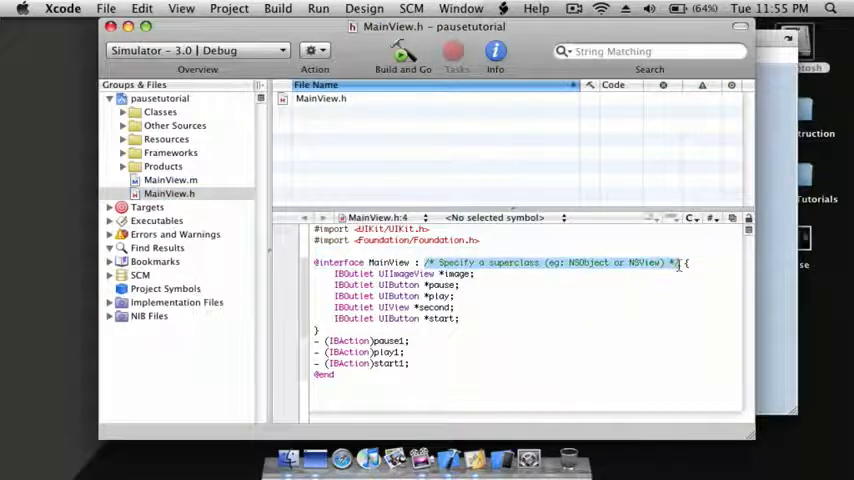
pyautogui.write('UIView {')
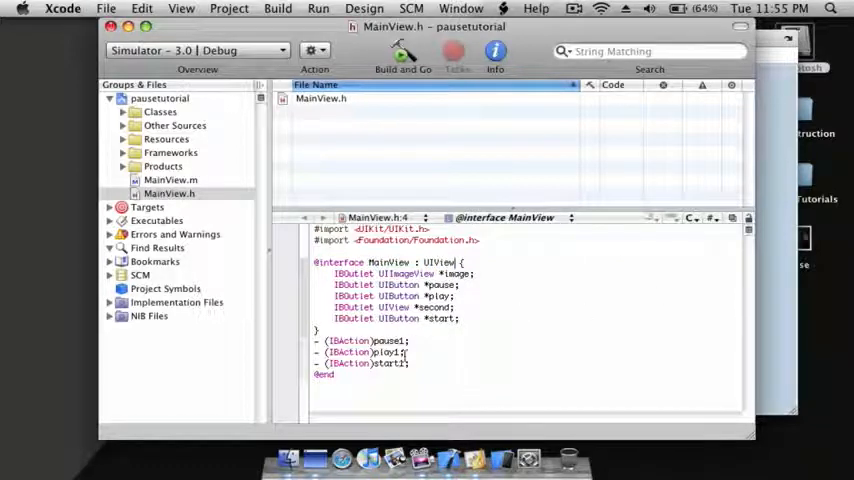
pyautogui.click(410, 364)
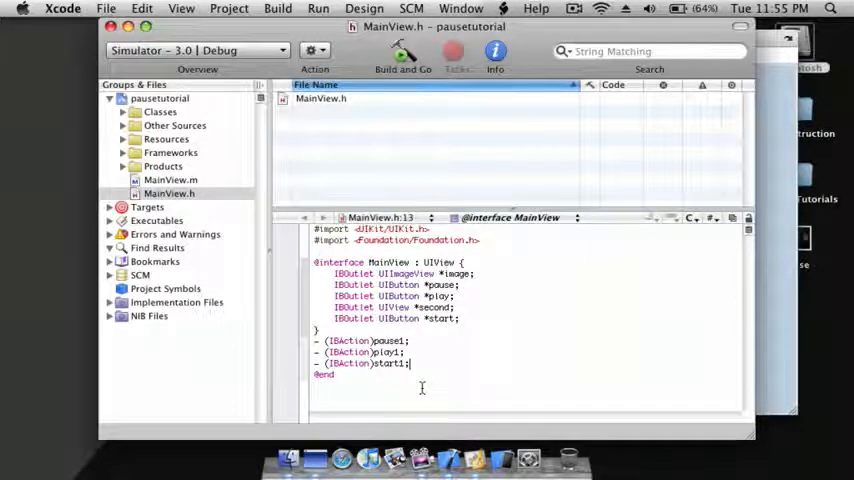
pyautogui.press('Return')
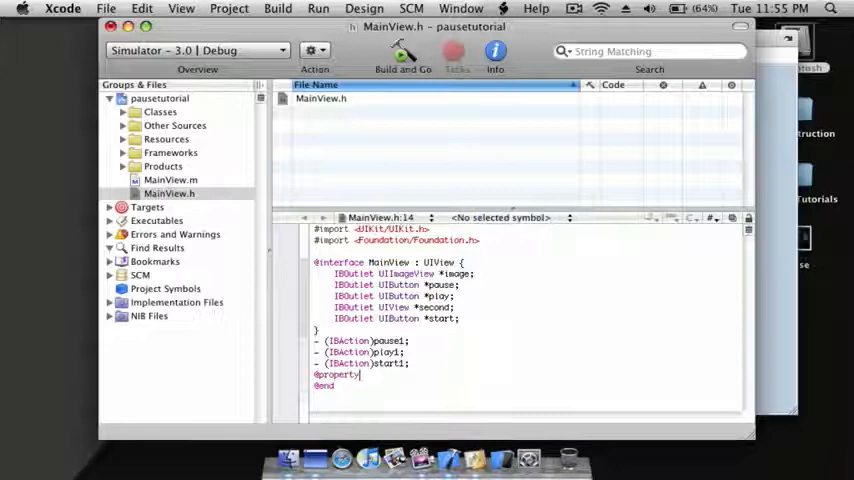
pyautogui.write('(nonatomic,')
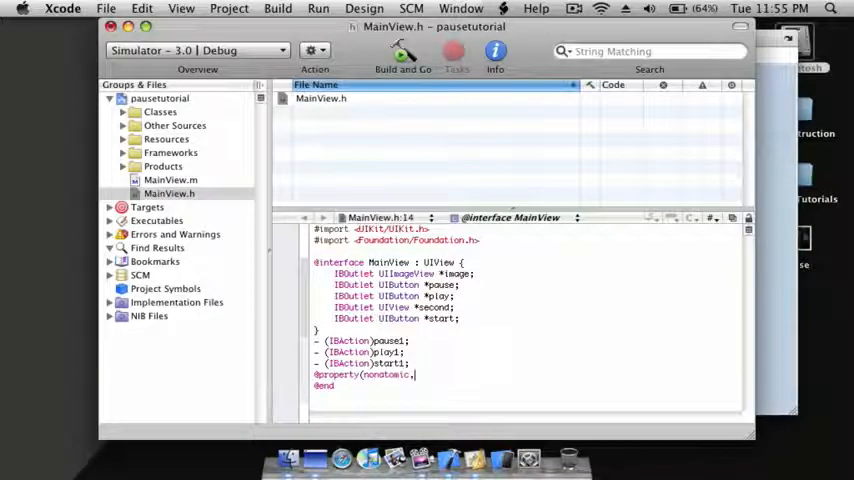
pyautogui.write('retain')
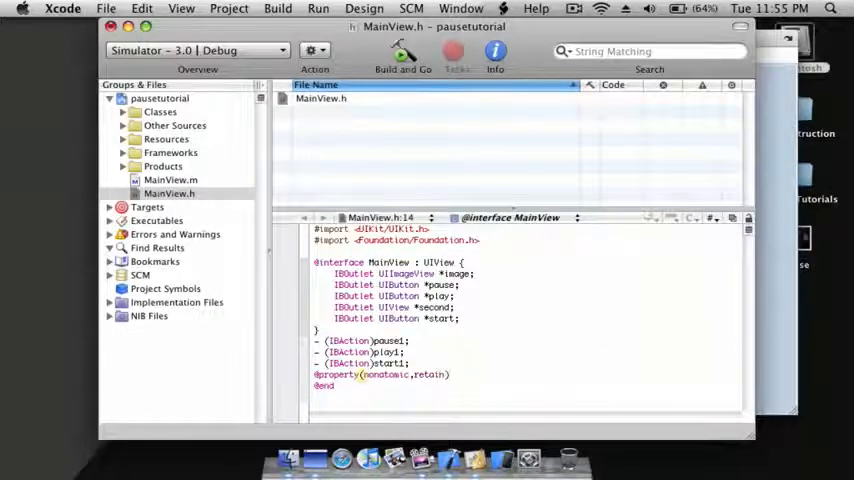
pyautogui.write('UIButton')
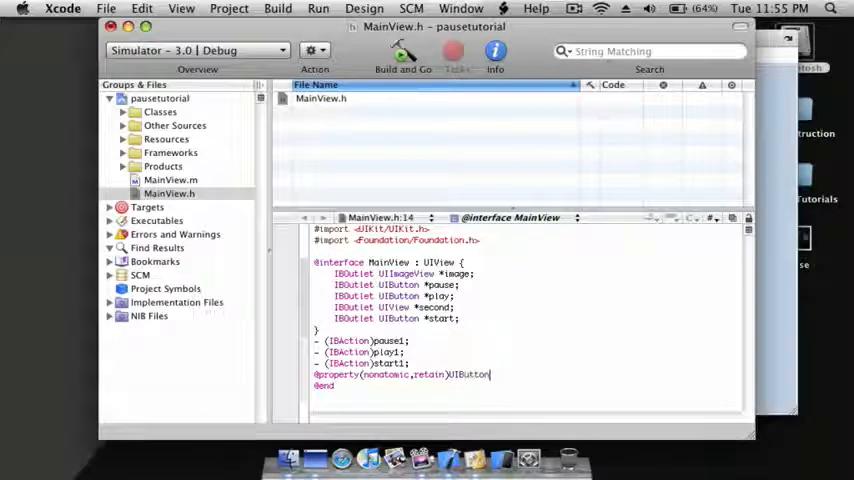
pyautogui.write('*')
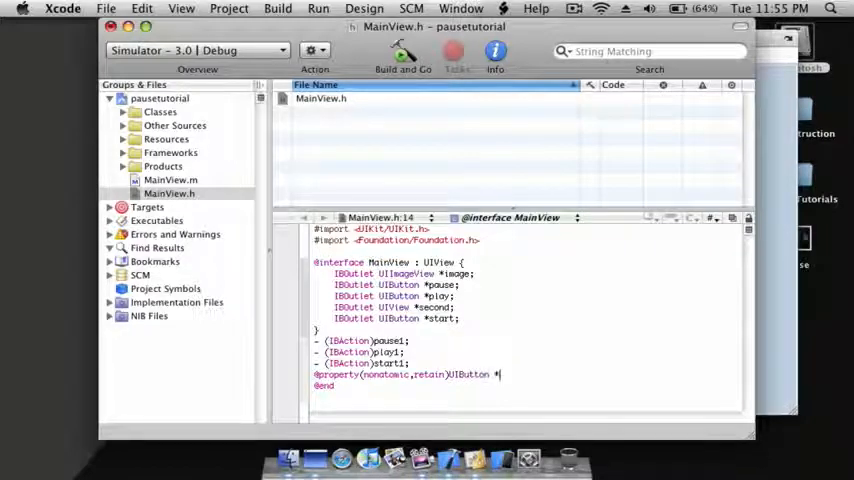
pyautogui.write('po')
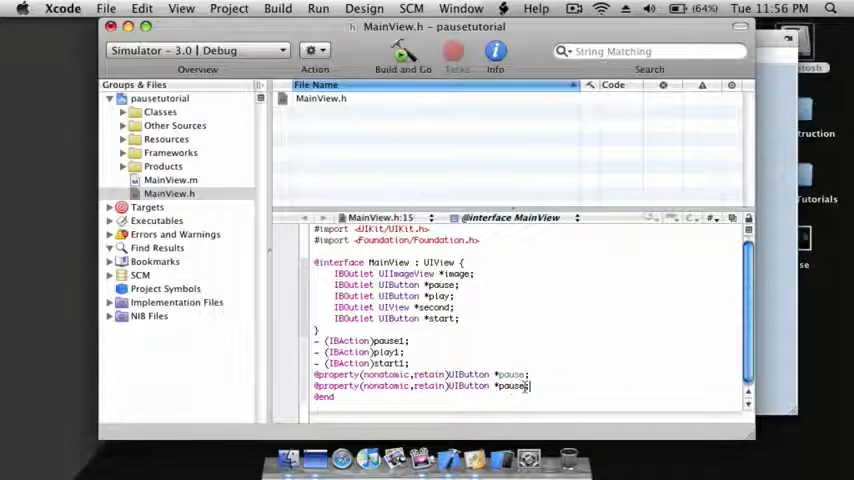
pyautogui.write('play')
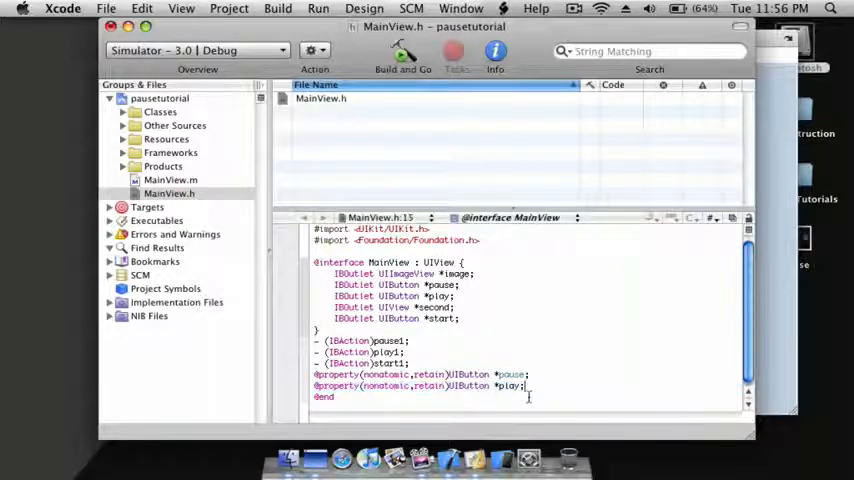
# Add retained properties for pause and image, then switch to MainView.m
pyautogui.write('@property(nonatomic,retain)UIButton *pause;')
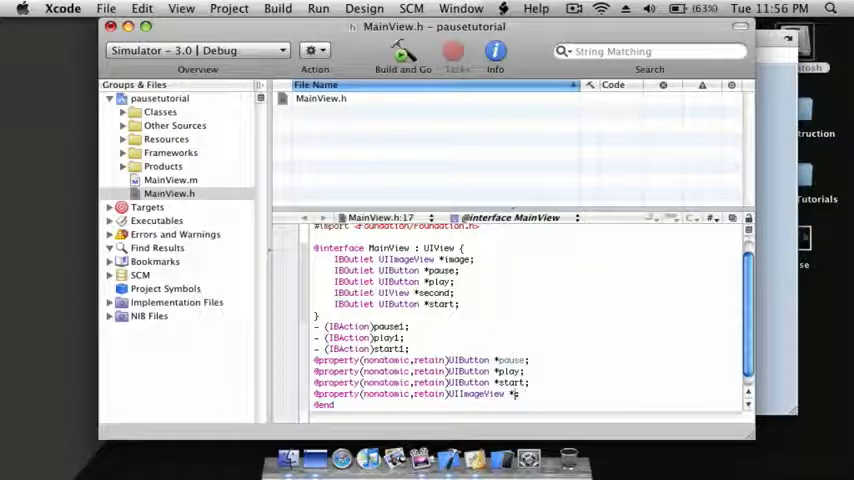
pyautogui.write('image;')
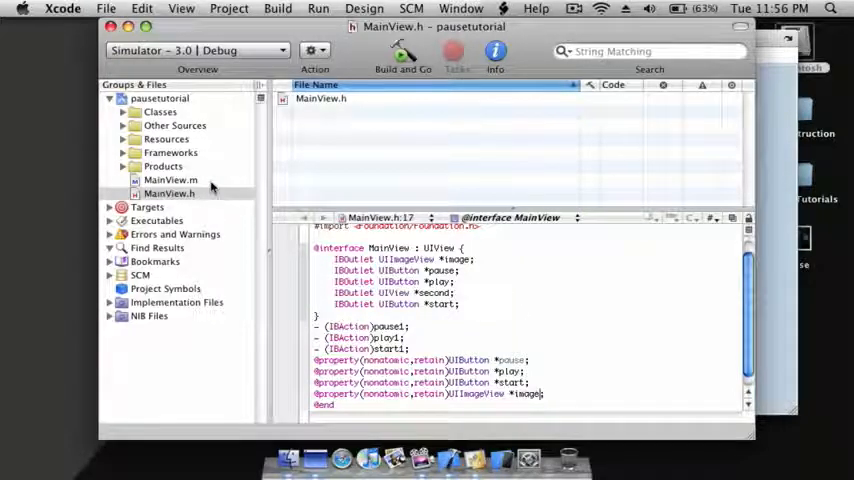
pyautogui.click(170, 180)
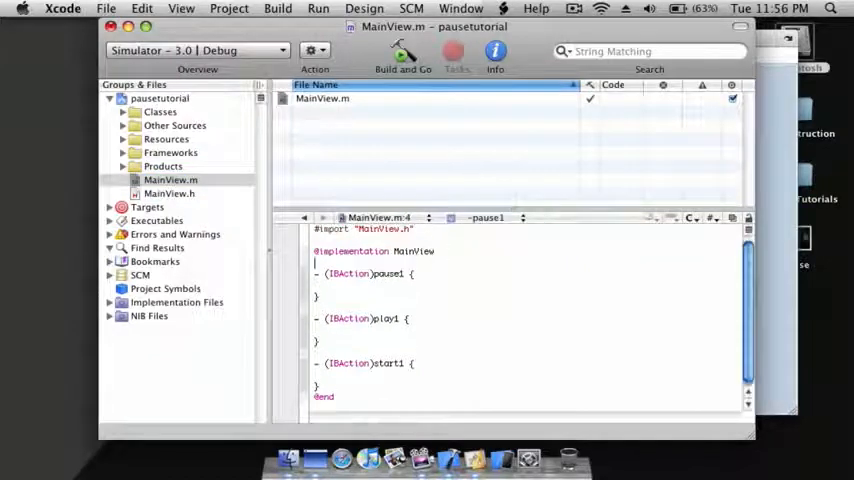
pyautogui.write('@sy')
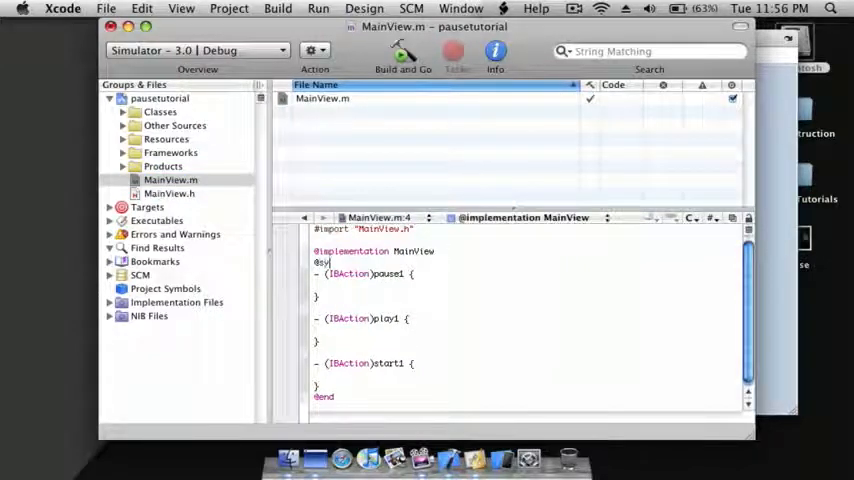
pyautogui.write('nthesize')
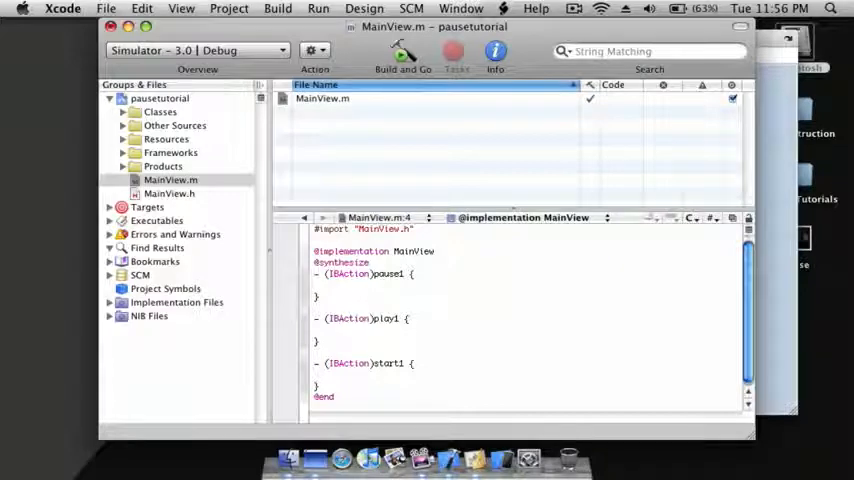
pyautogui.write('pause,')
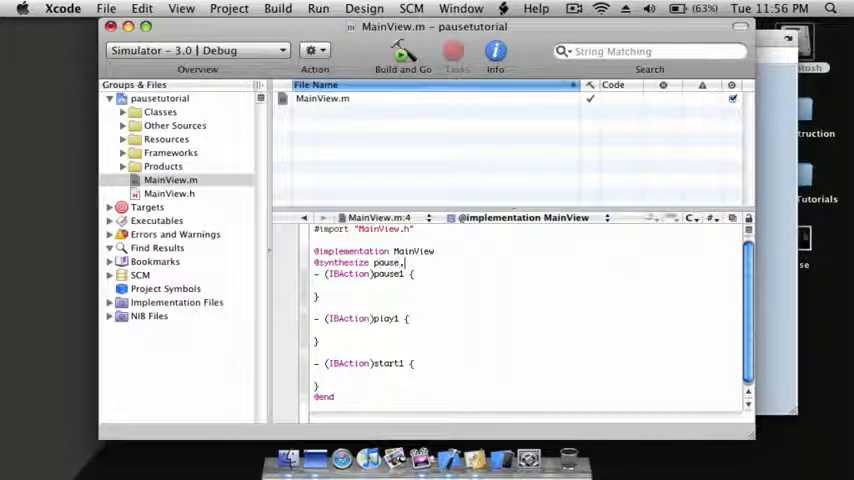
pyautogui.write('play,')
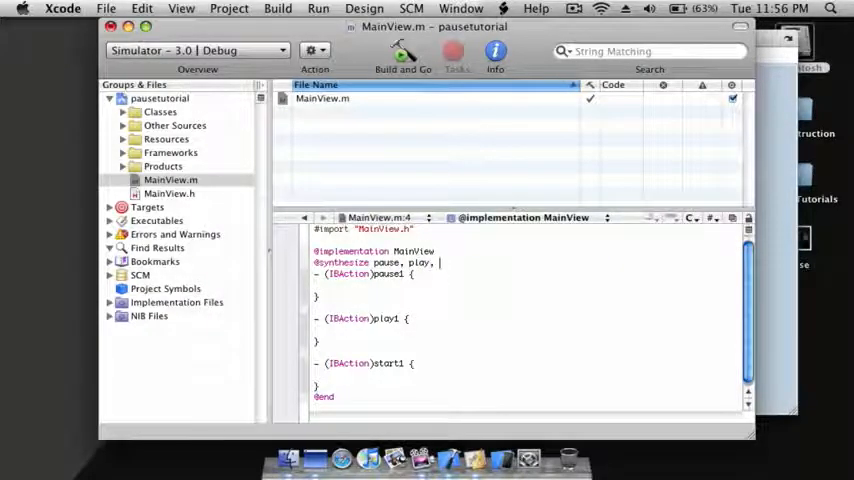
pyautogui.write('start')
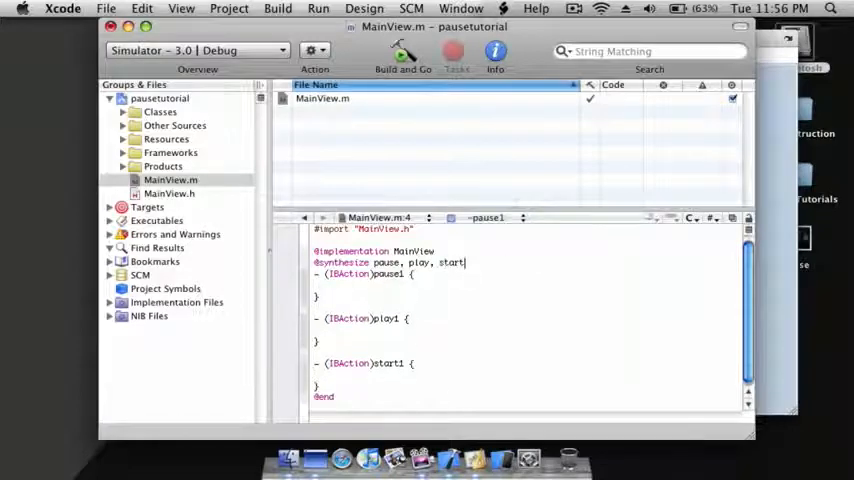
pyautogui.write(', image')
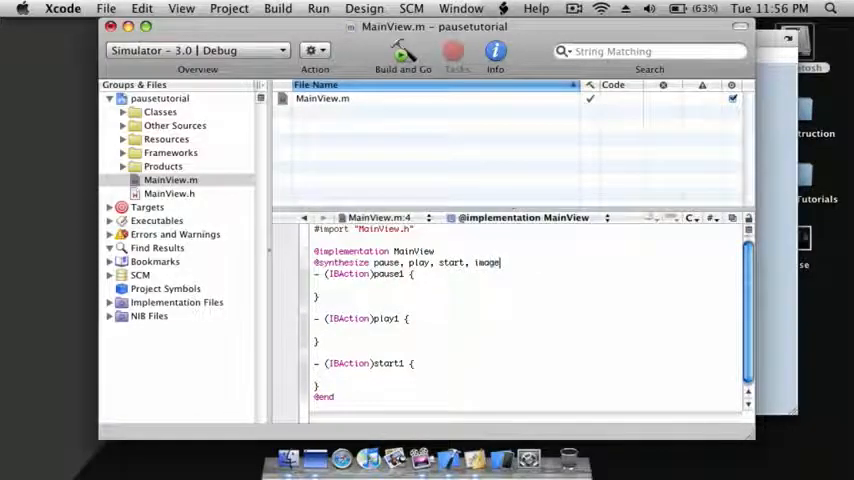
pyautogui.press('Return')
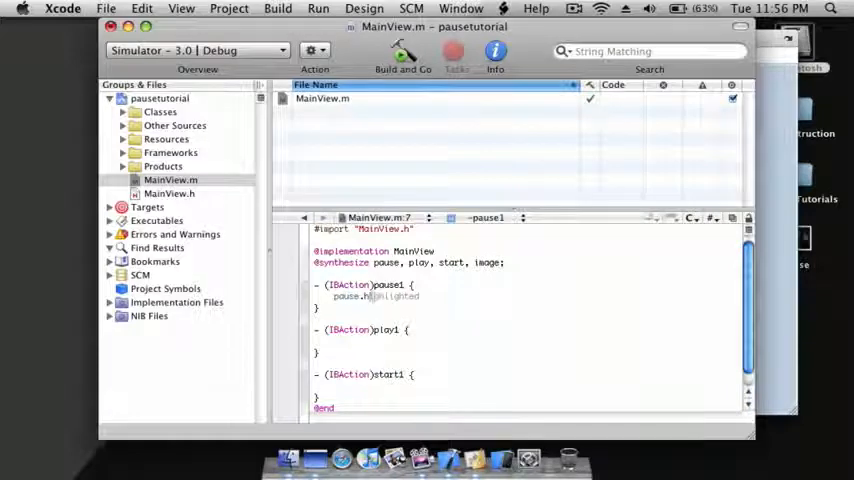
# Write the pause1 body: pause.hidden = YES; play.hidden = NO; image.hidden = NO;
pyautogui.write('hidden')
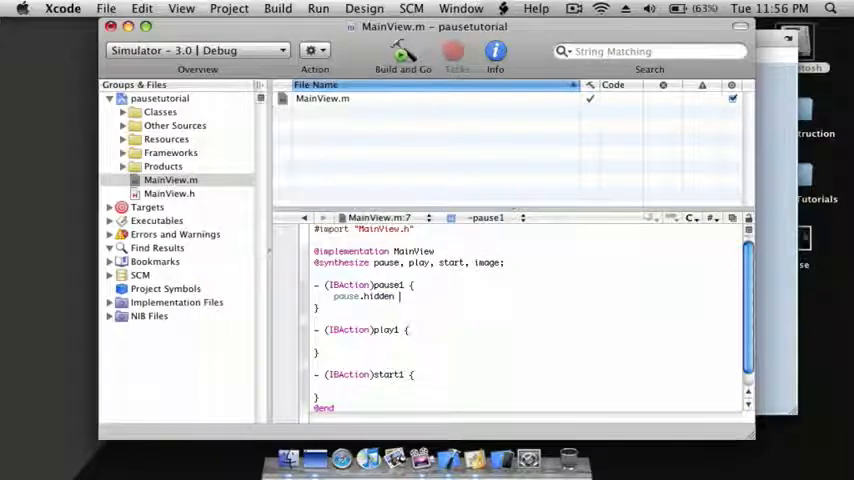
pyautogui.write('= YES;')
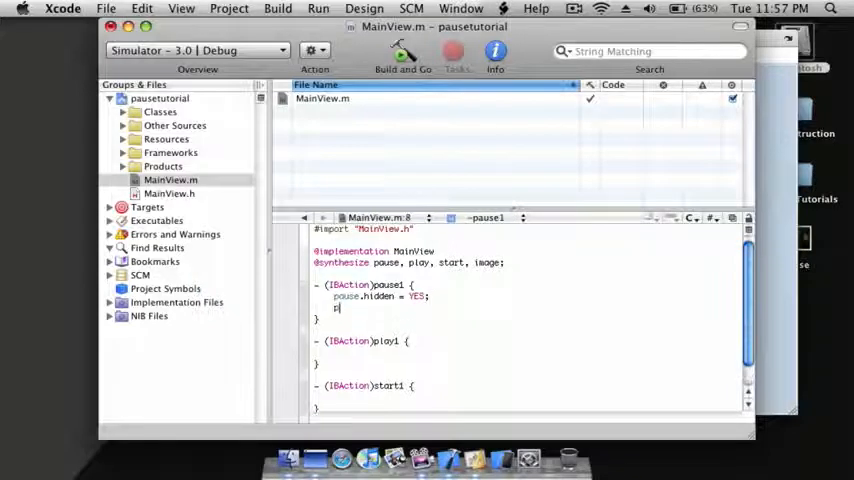
pyautogui.write('play.hidden')
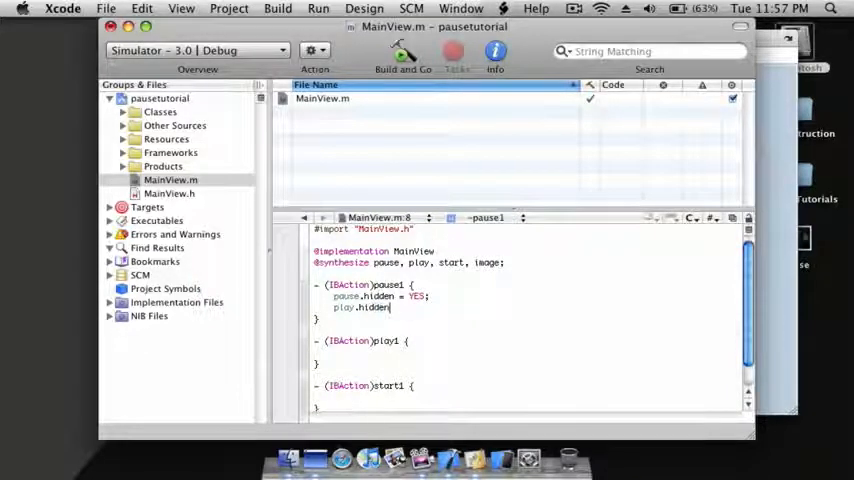
pyautogui.write('= NO;')
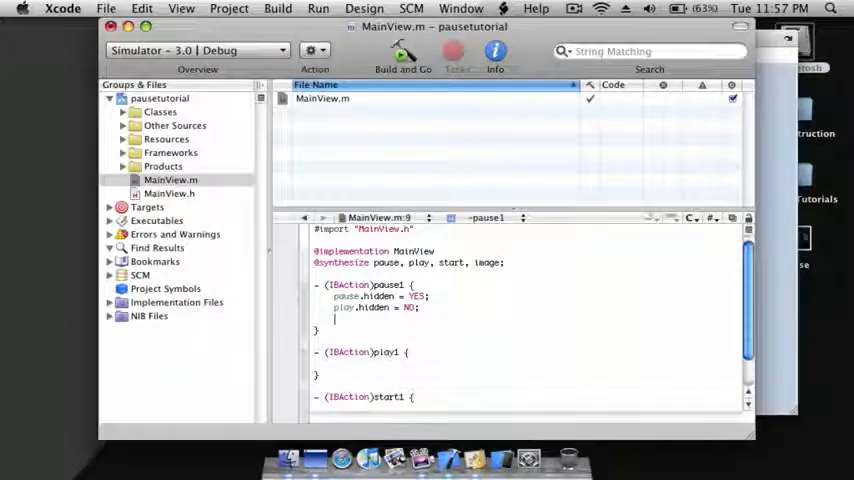
pyautogui.write('image')
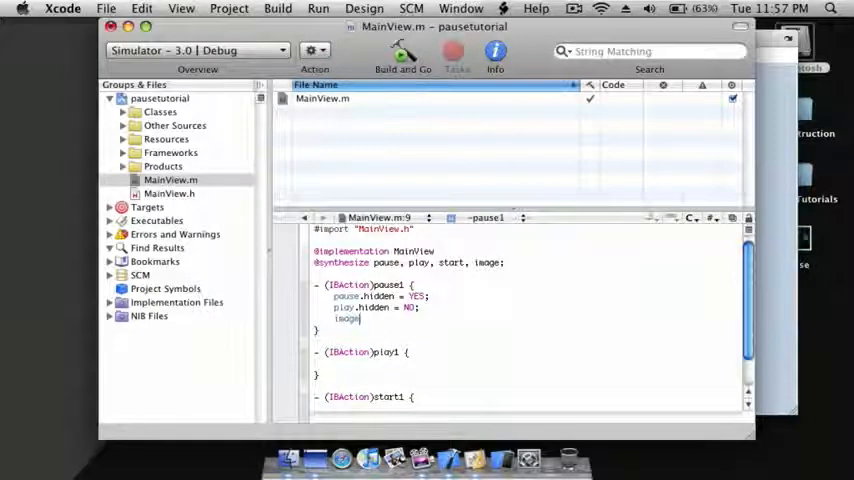
pyautogui.write('.hidden')
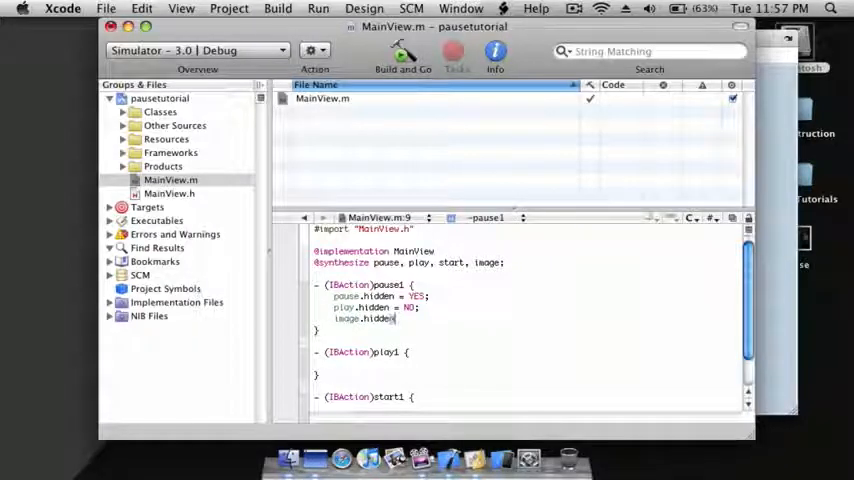
pyautogui.write('= NO;')
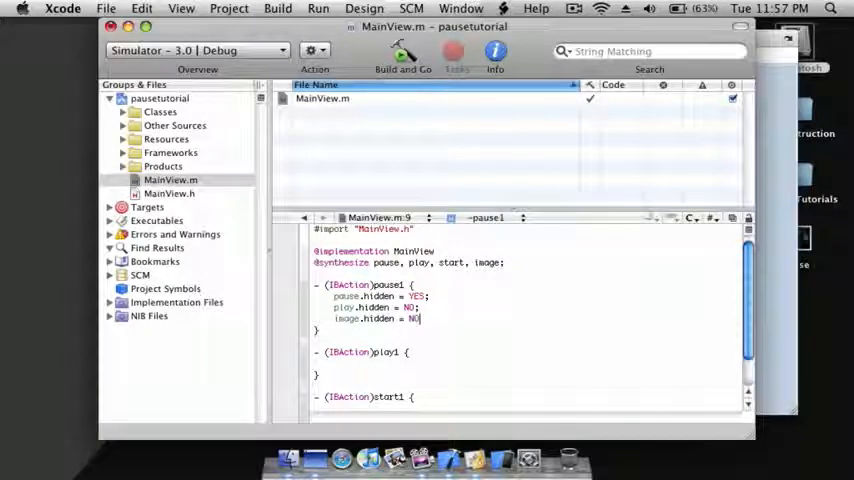